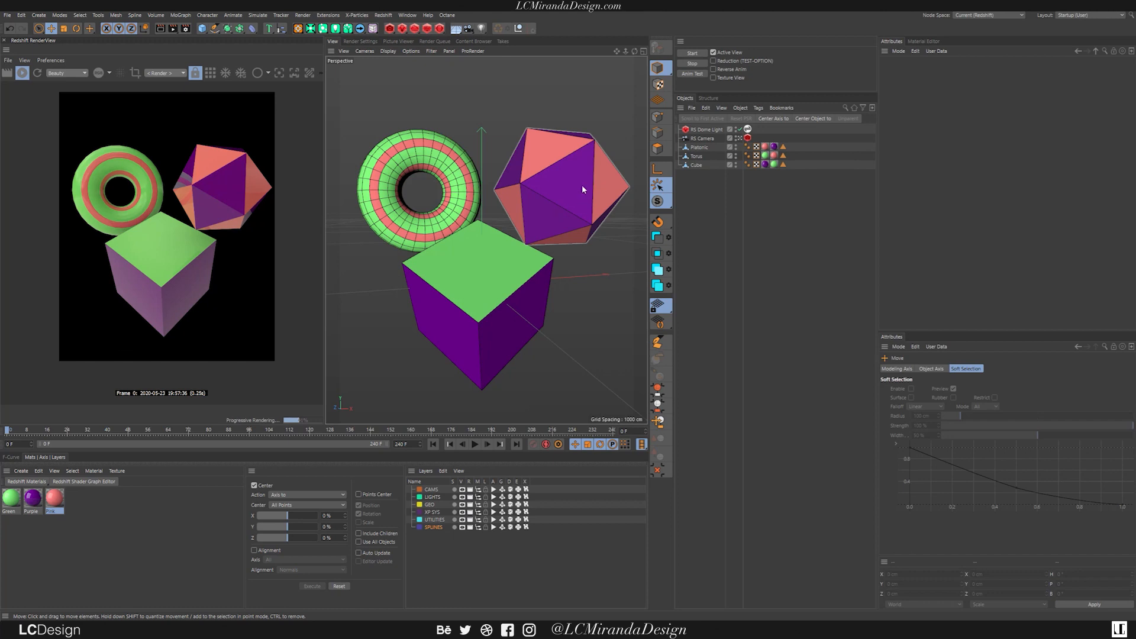
Tag the Platonic object with a Redshift Object tag and override its object ID to 1
click(698, 147)
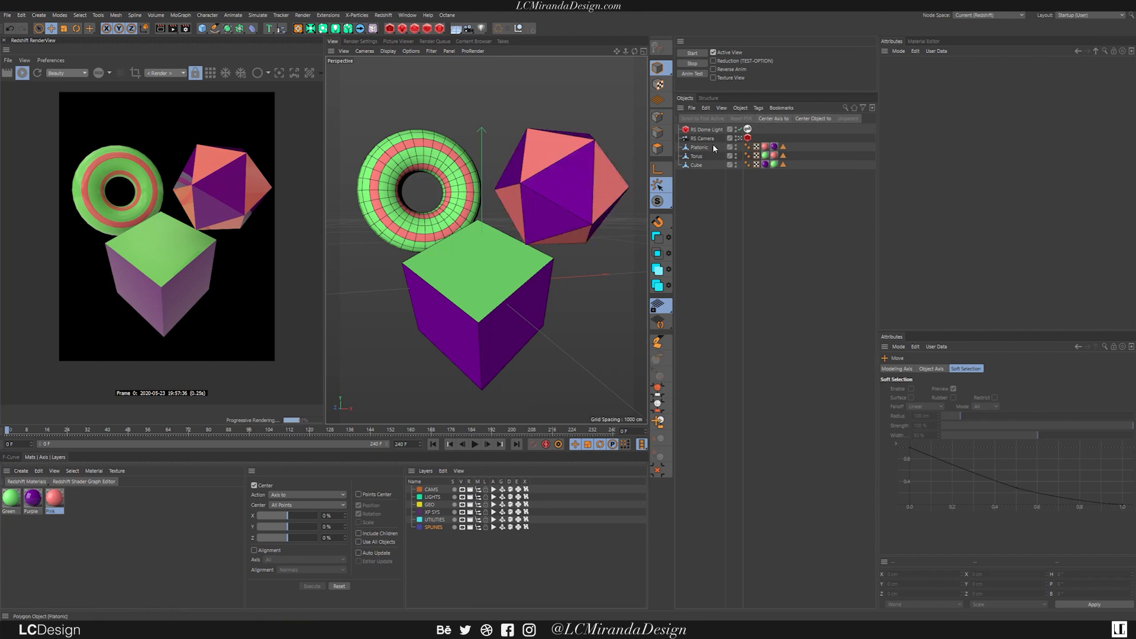
click(698, 147)
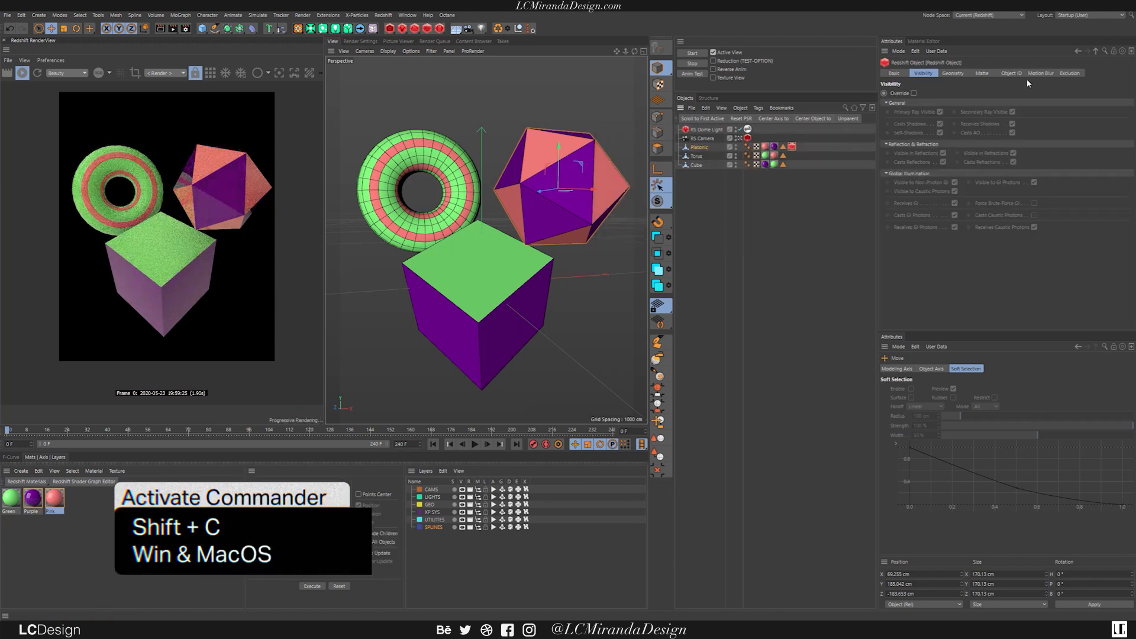
click(1010, 73)
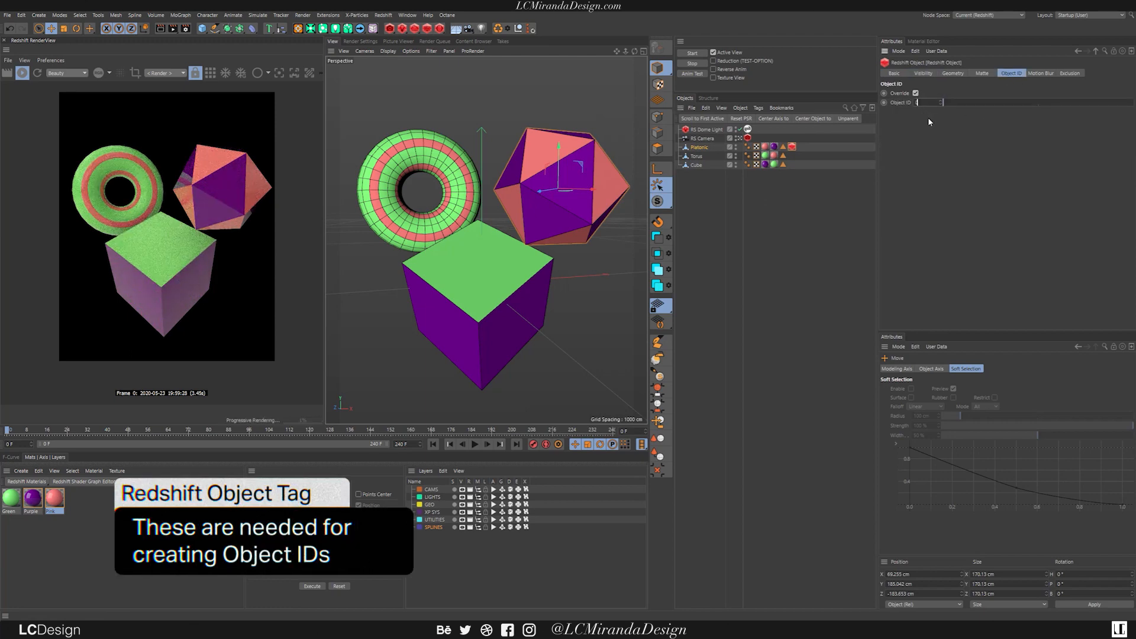
text(1)
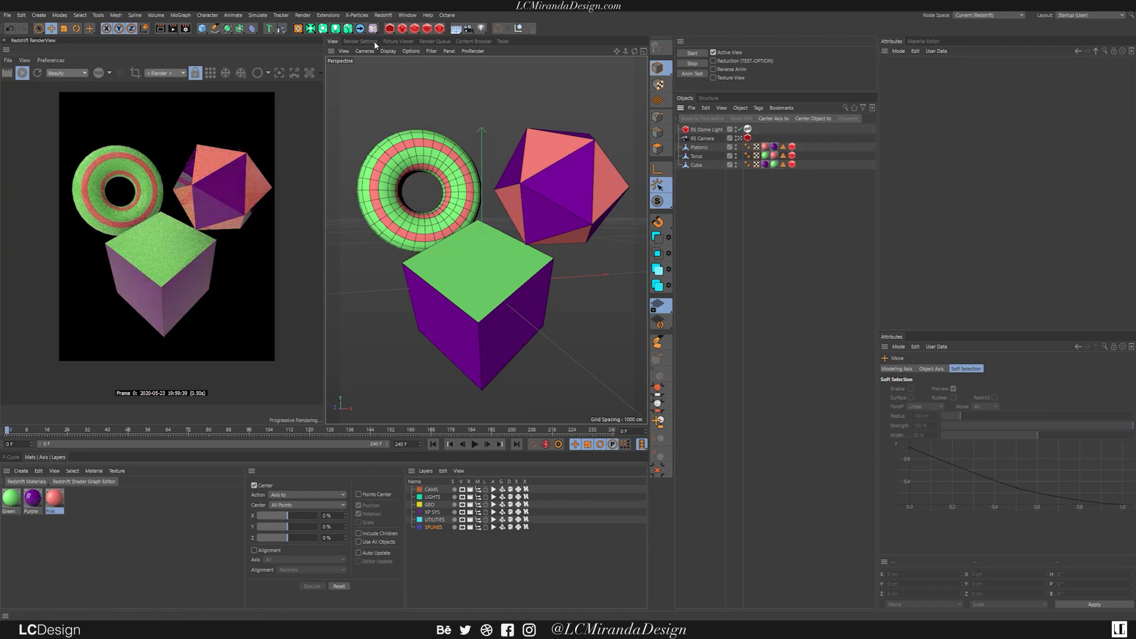
In Render Settings, open the Redshift AOV Manager to add a Puzzle Matte AOV
click(359, 41)
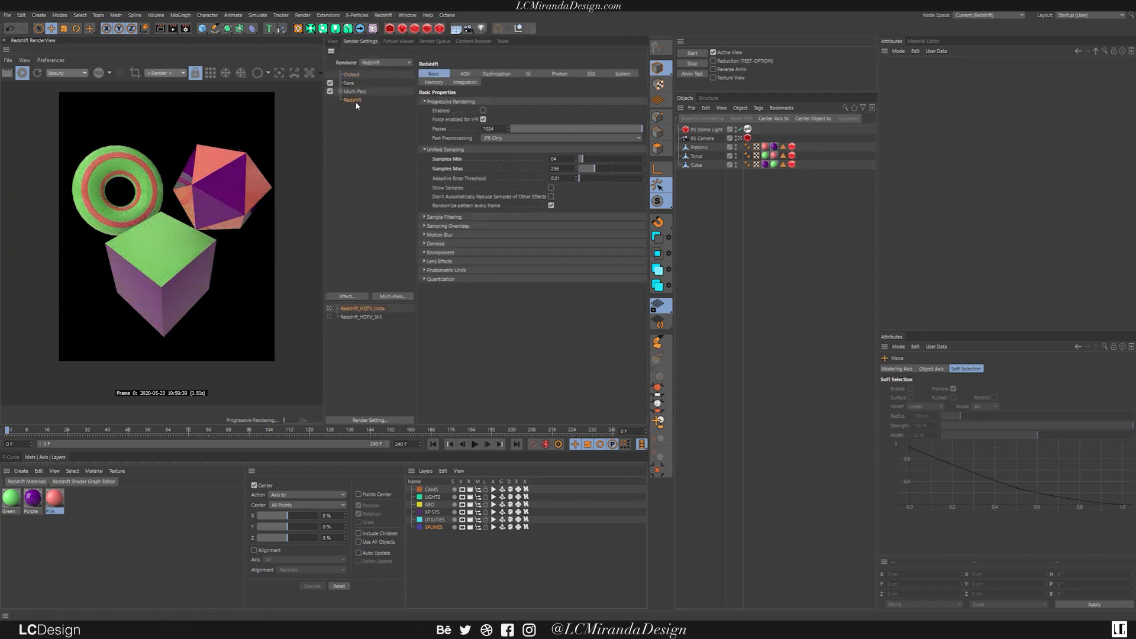
click(465, 73)
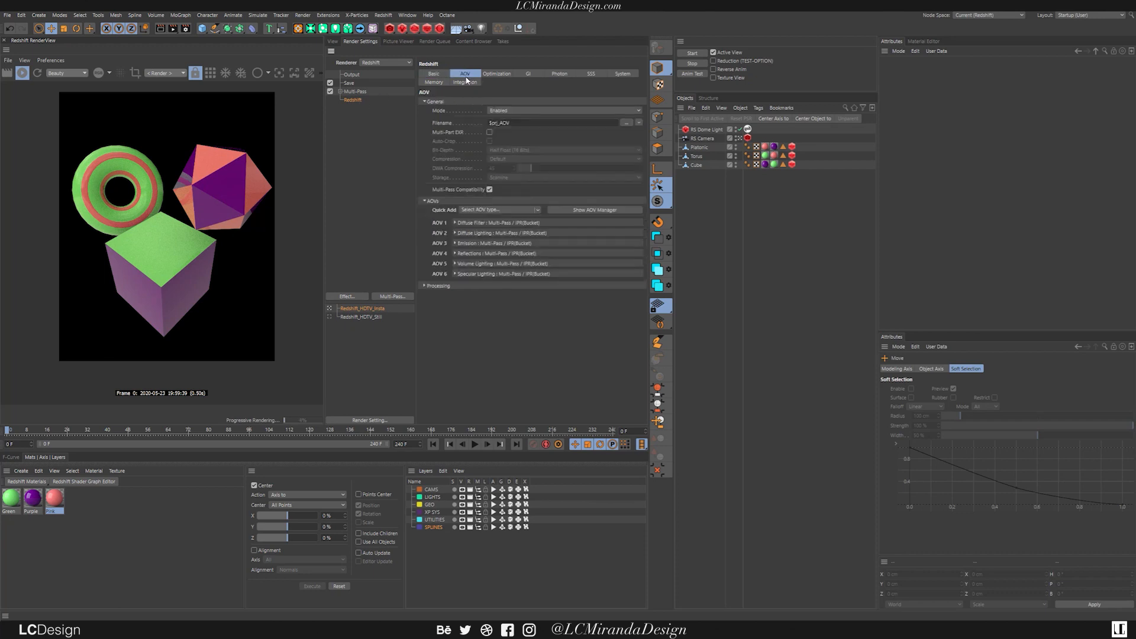
mouse_move(584, 214)
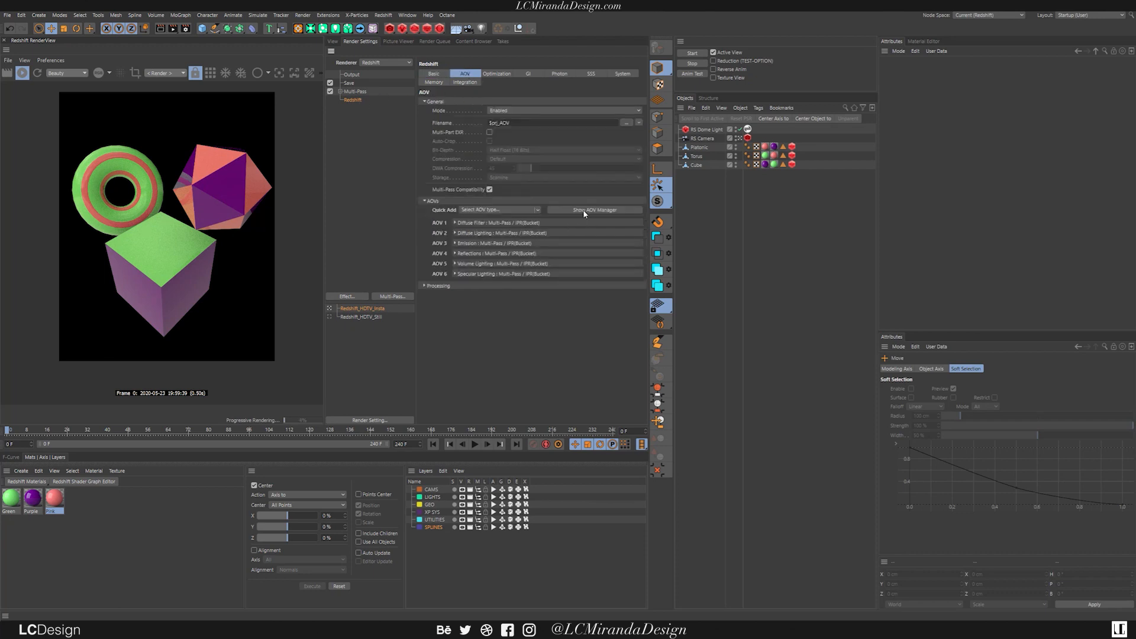
click(595, 209)
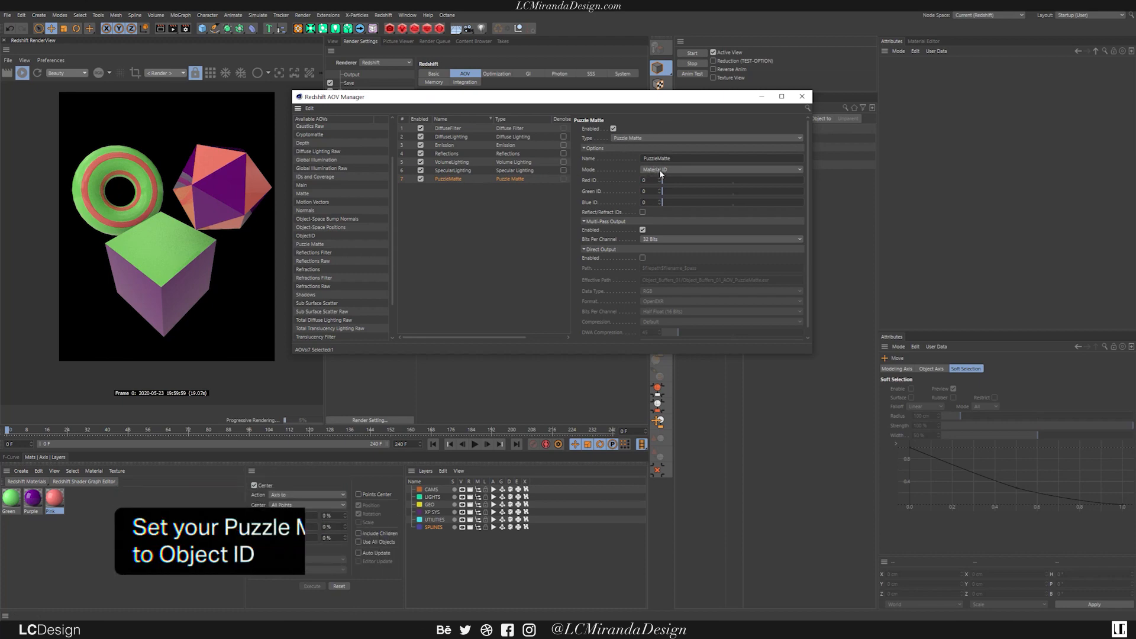
Switch the Puzzle Matte to Object ID mode and show the PuzzleMatte pass in RenderView
click(720, 169)
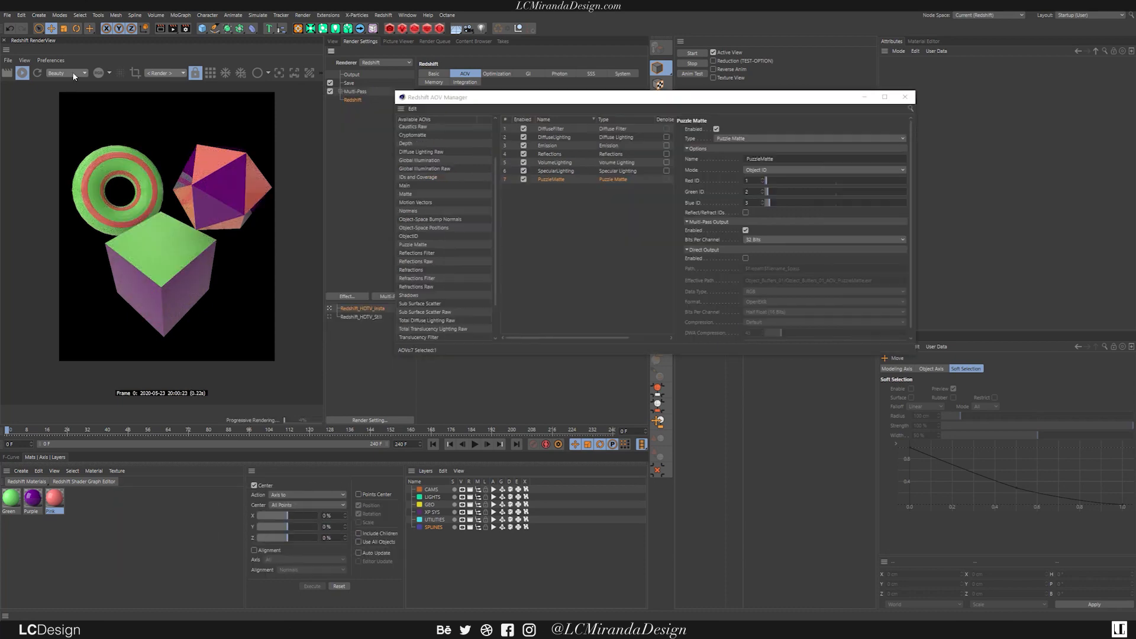
click(82, 72)
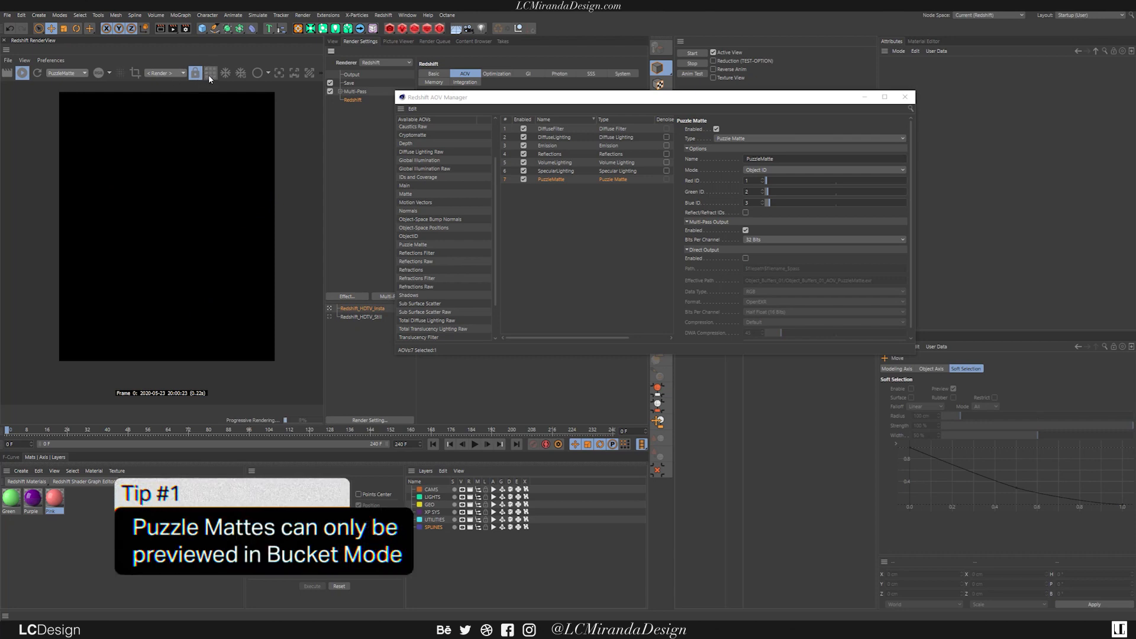
Enable bucket rendering so the preview shows torus green, platonic red, cube blue
click(210, 73)
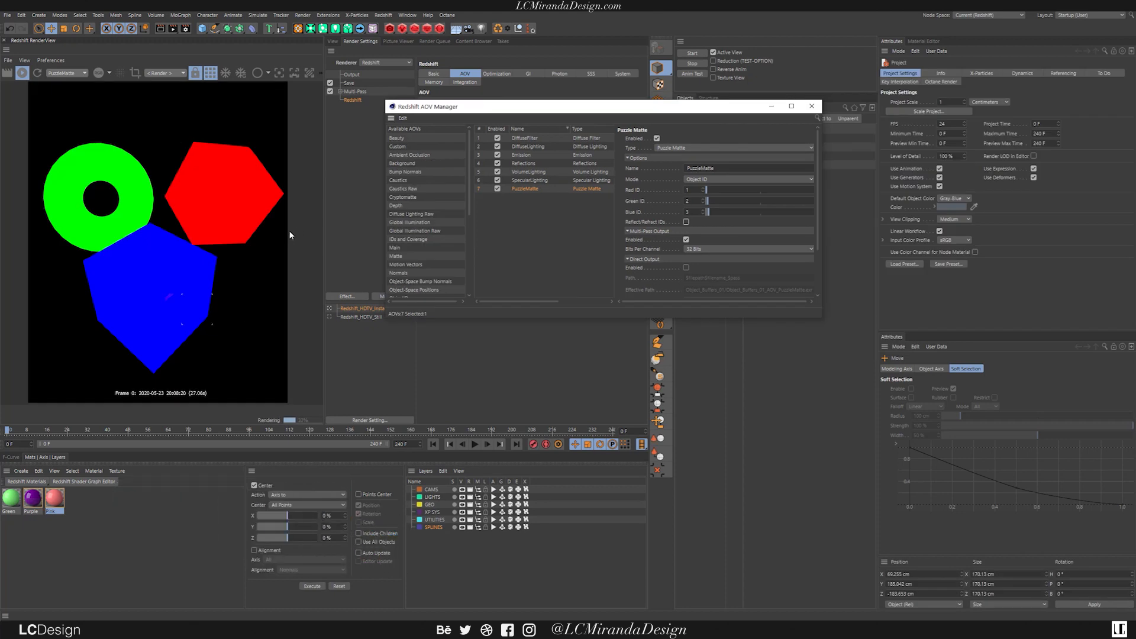
mouse_move(153, 223)
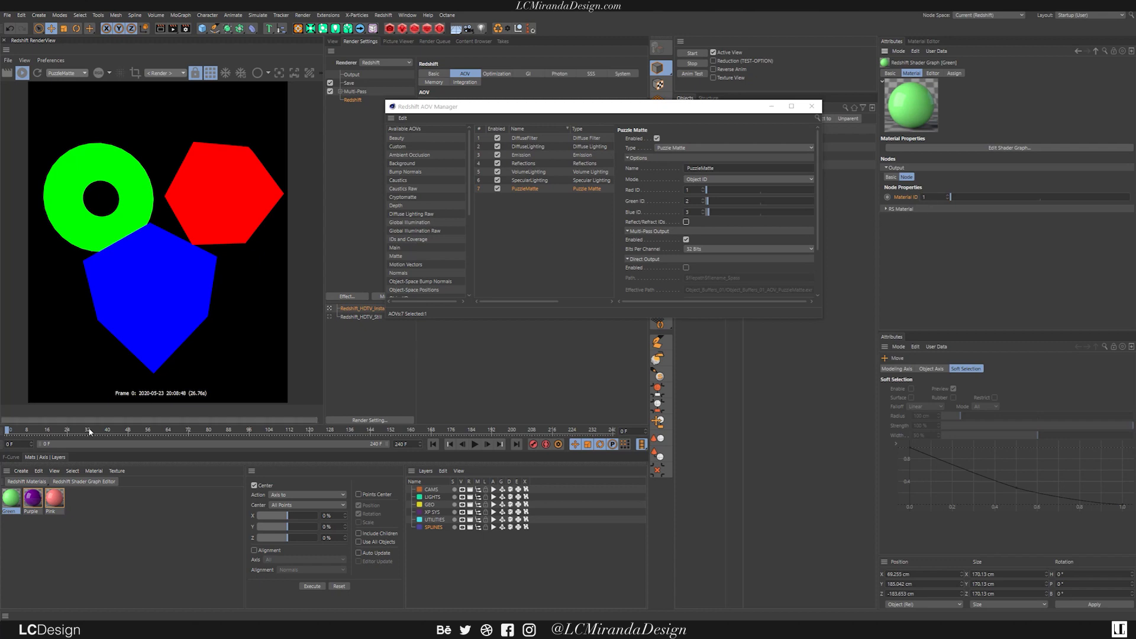
Inspect the Purple and Pink material IDs and the Material ID matte mode
click(32, 500)
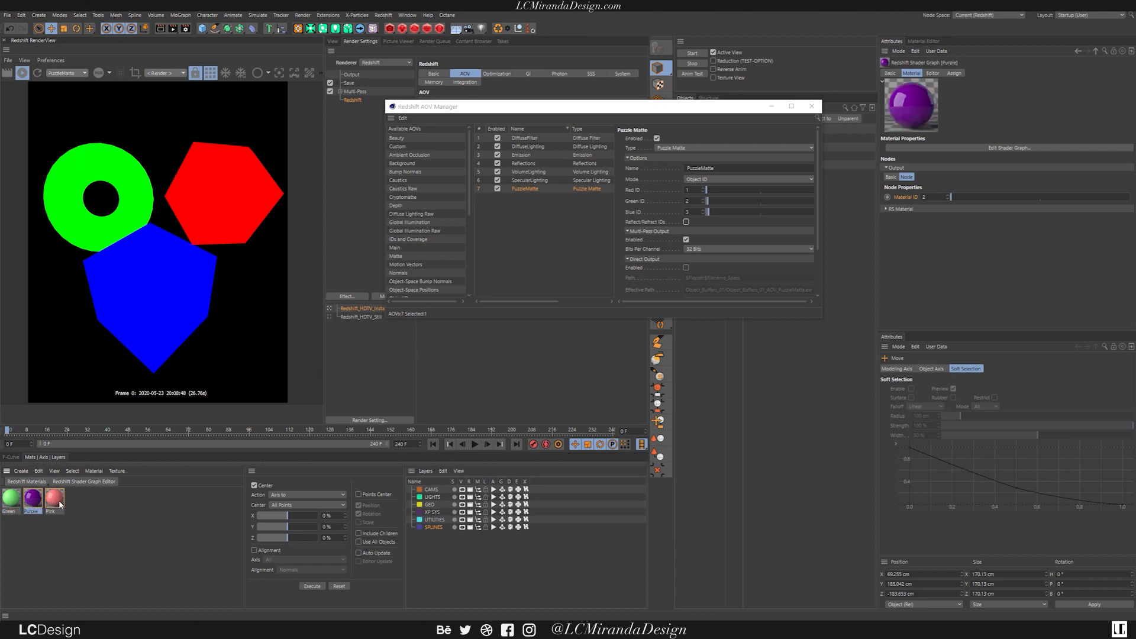
click(54, 499)
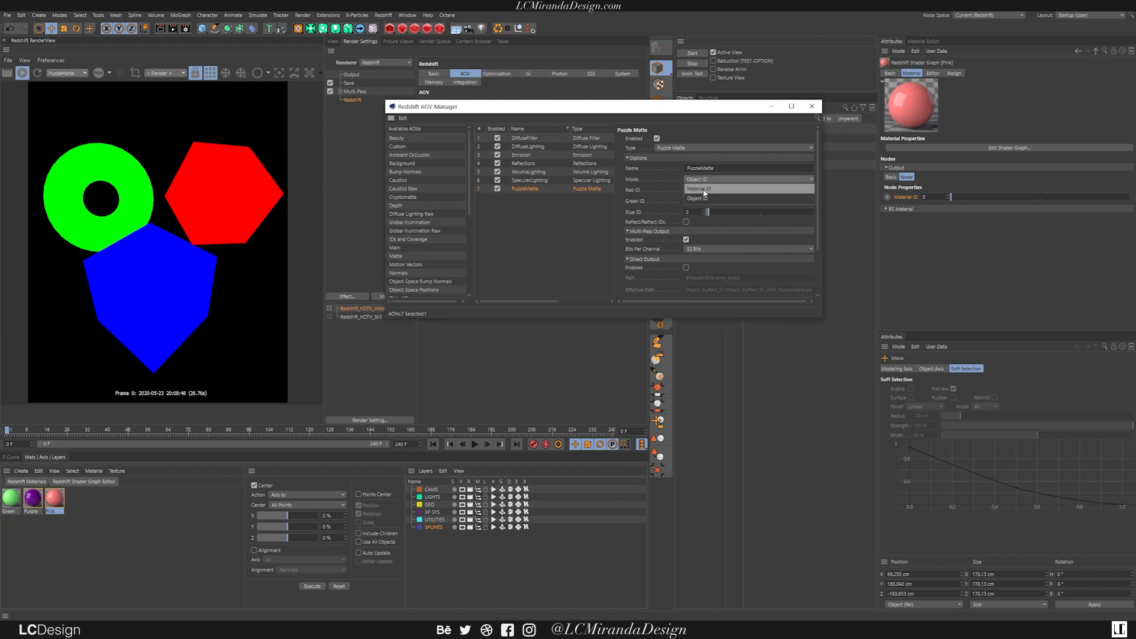
click(697, 188)
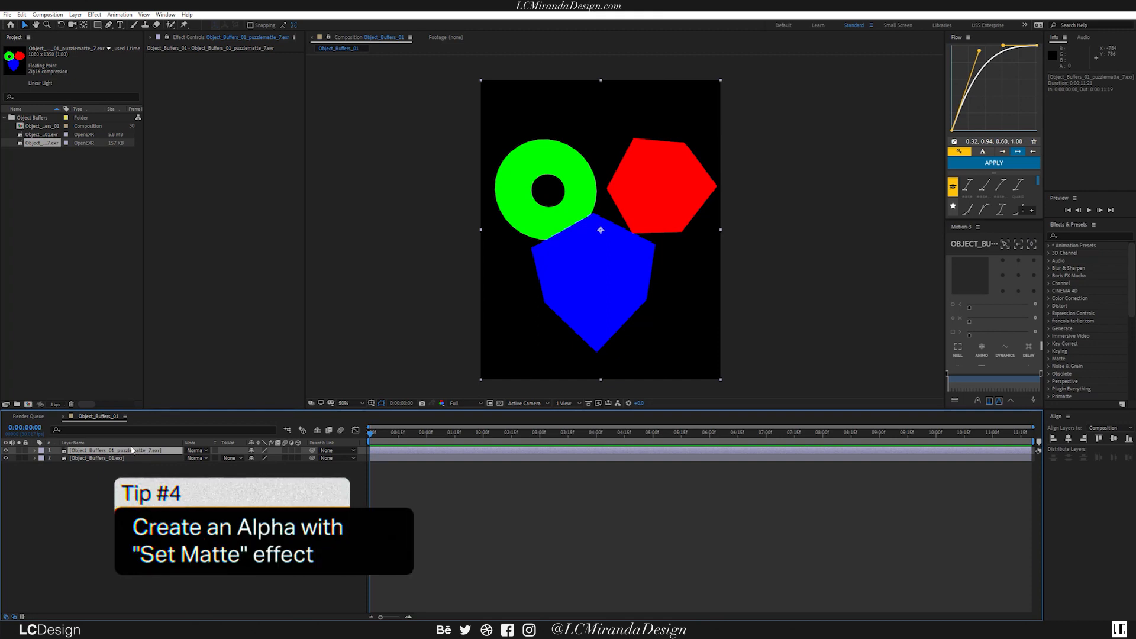
Apply Set Matte with Red Channel to the matte layer and set the beauty layer's Track Matte to Alpha
text(set)
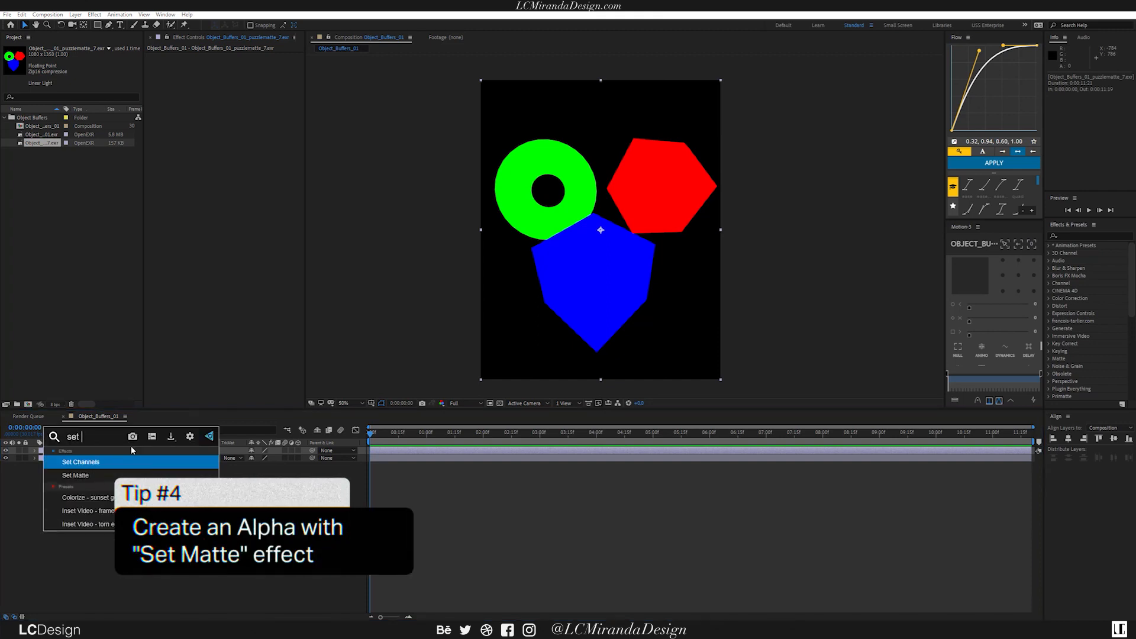
double_click(75, 475)
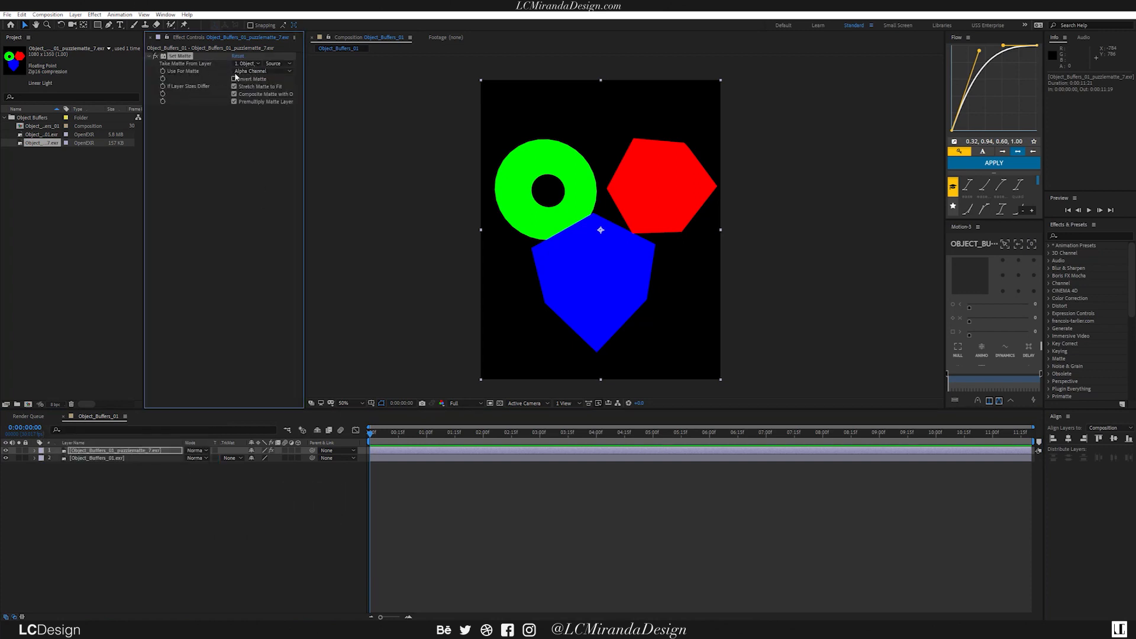
click(261, 71)
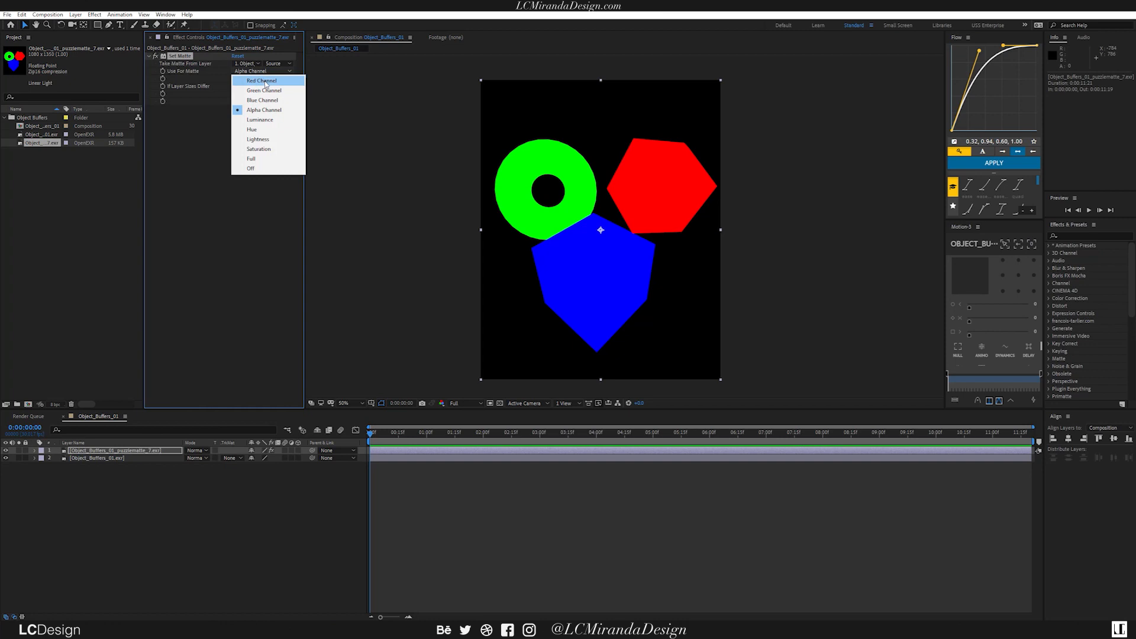
click(260, 80)
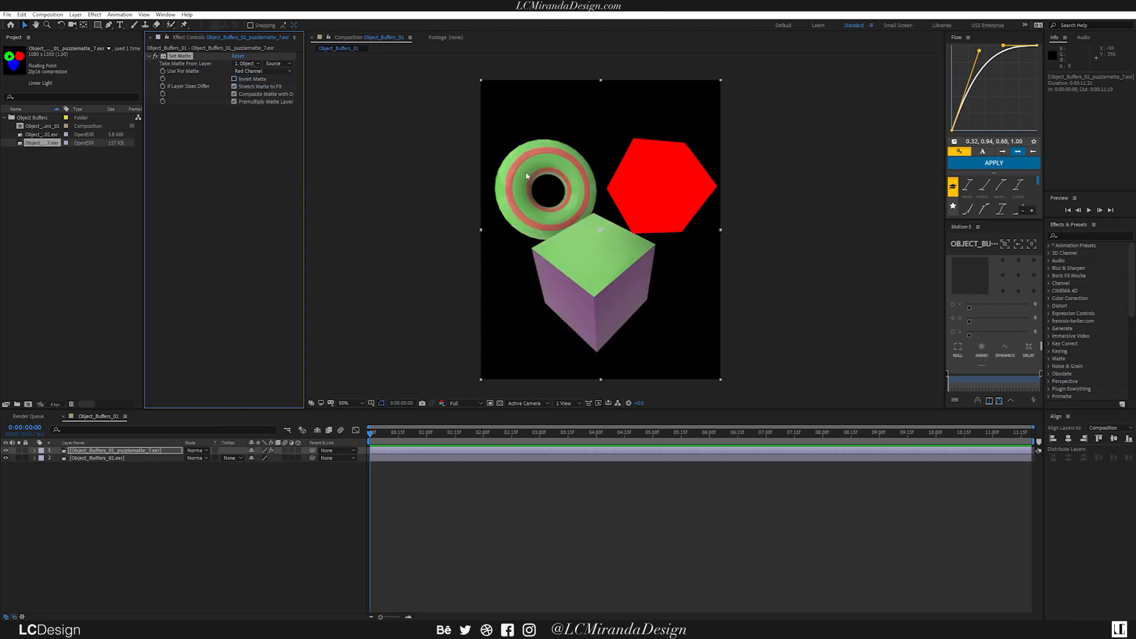
click(231, 457)
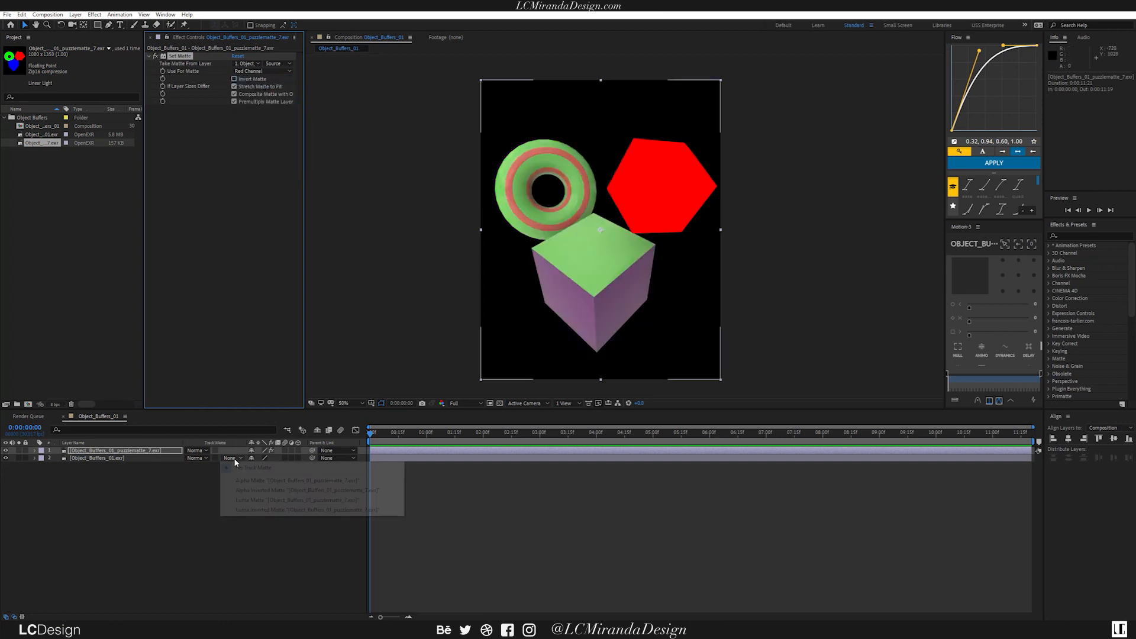
click(254, 480)
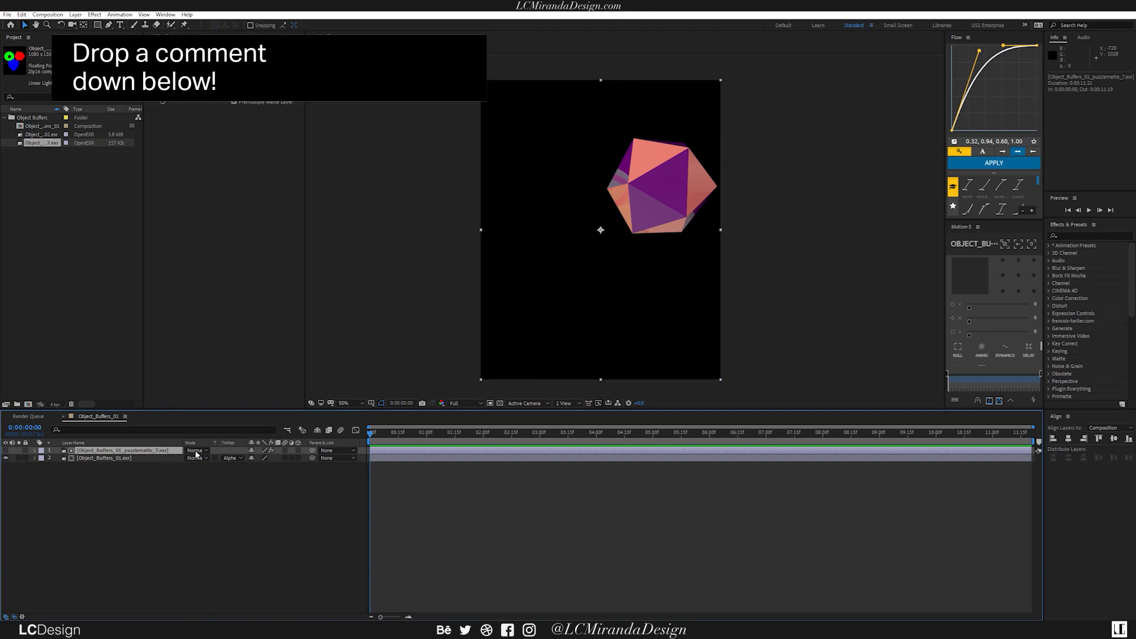
Clear the beauty layer's track matte and move Object_Buffers_01.exr above the matte layer
click(232, 457)
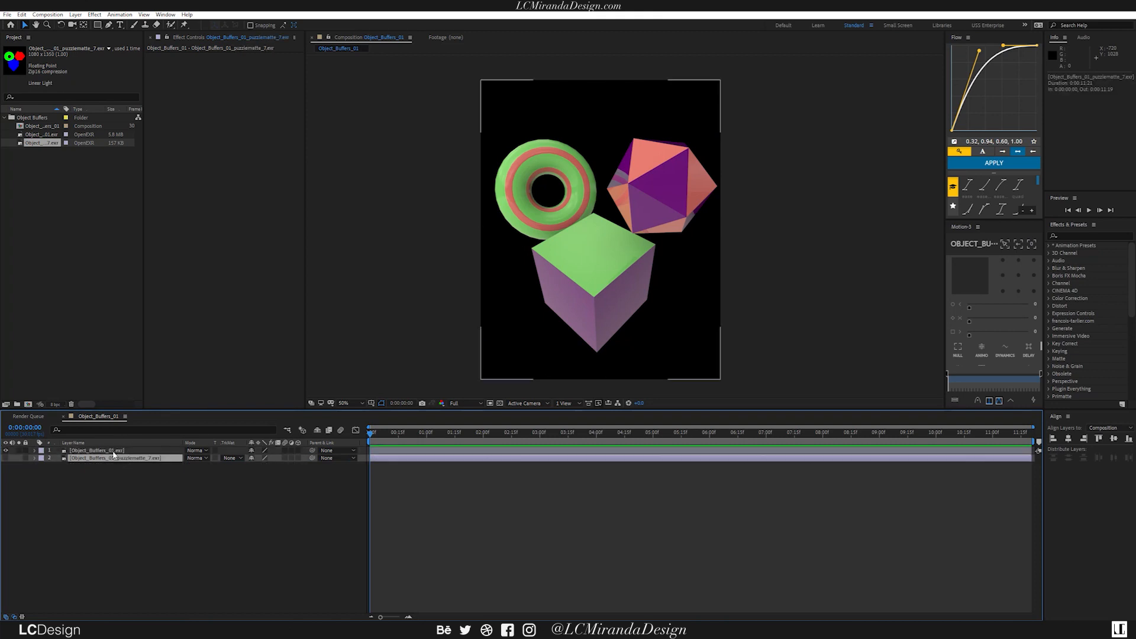
click(95, 450)
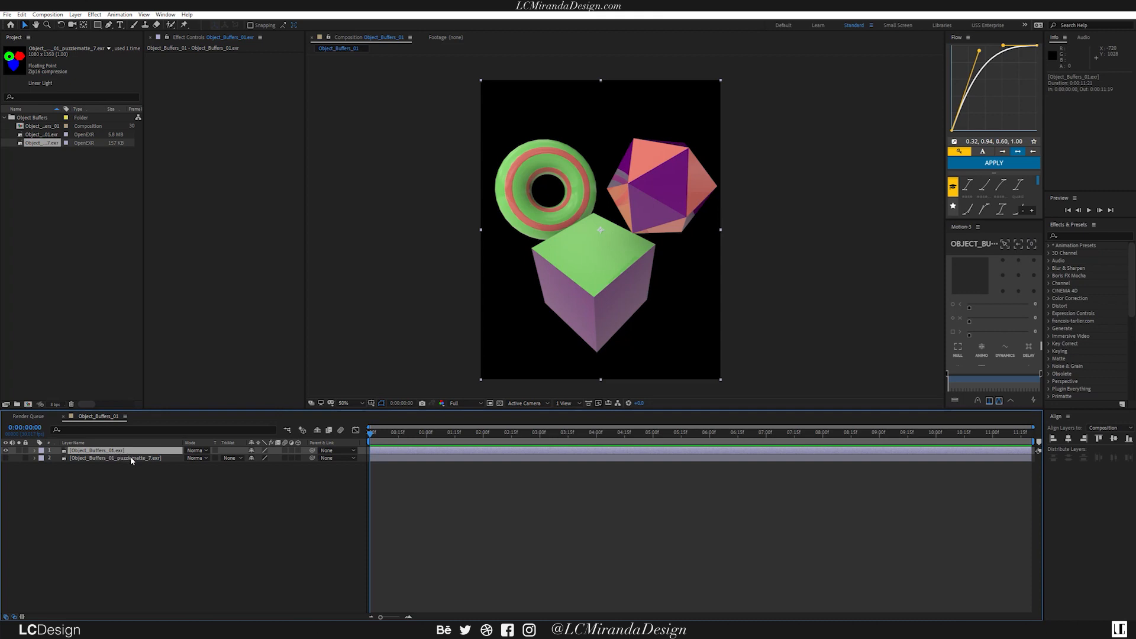
Take the beauty layer's Set Matte from the Puzzle Matte layer's green channel, isolating the torus
click(245, 63)
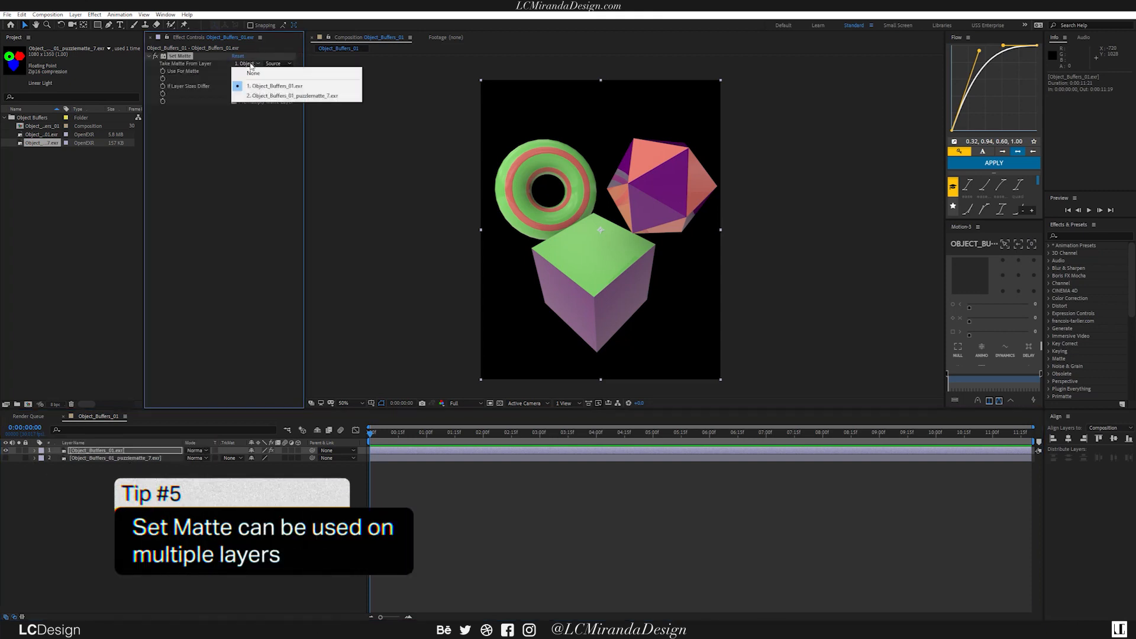
click(292, 95)
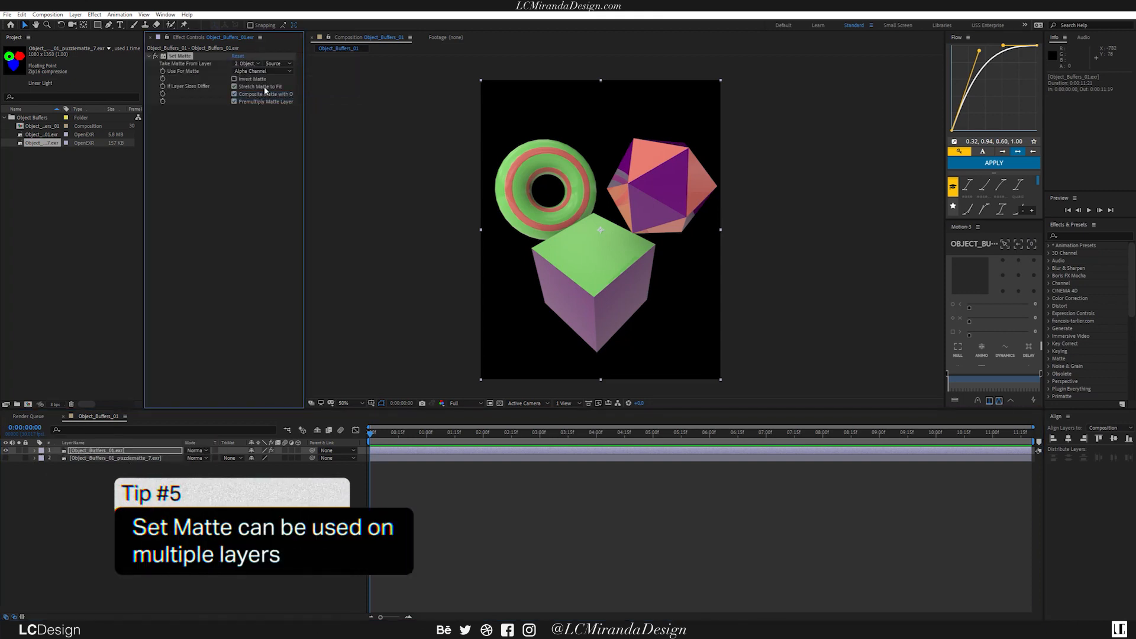
click(259, 71)
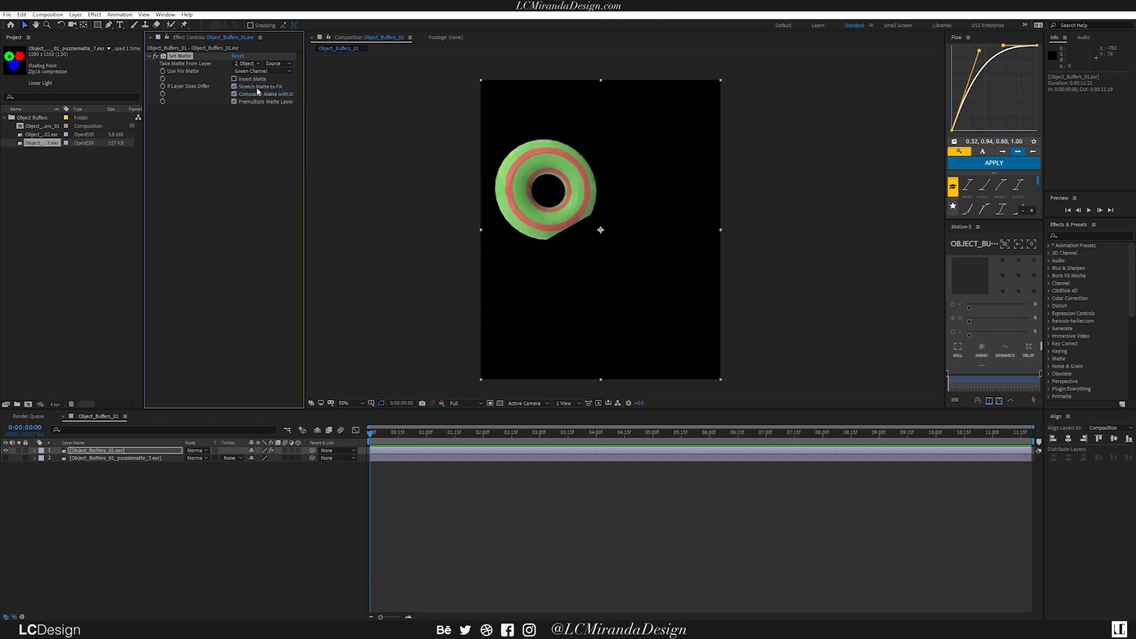
click(250, 71)
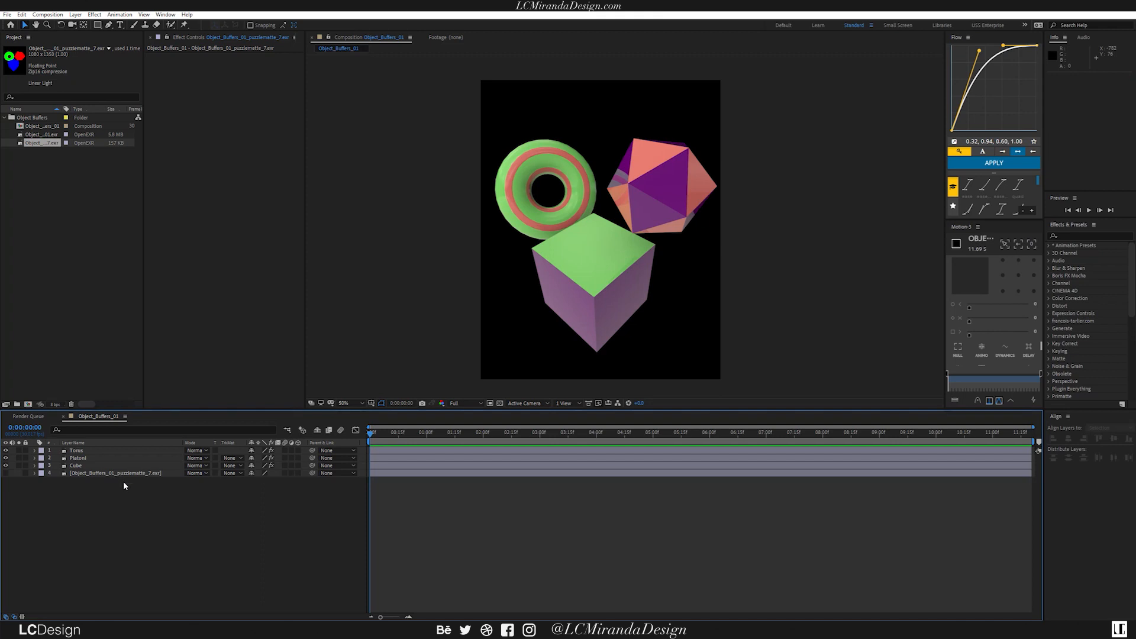
mouse_move(122, 483)
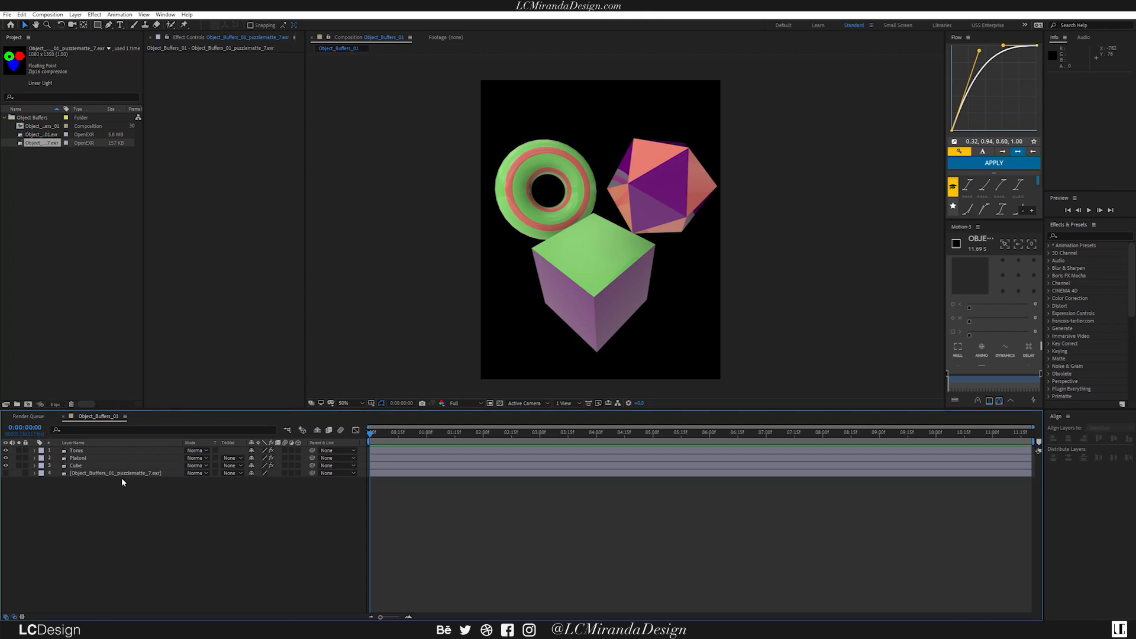
mouse_move(76, 489)
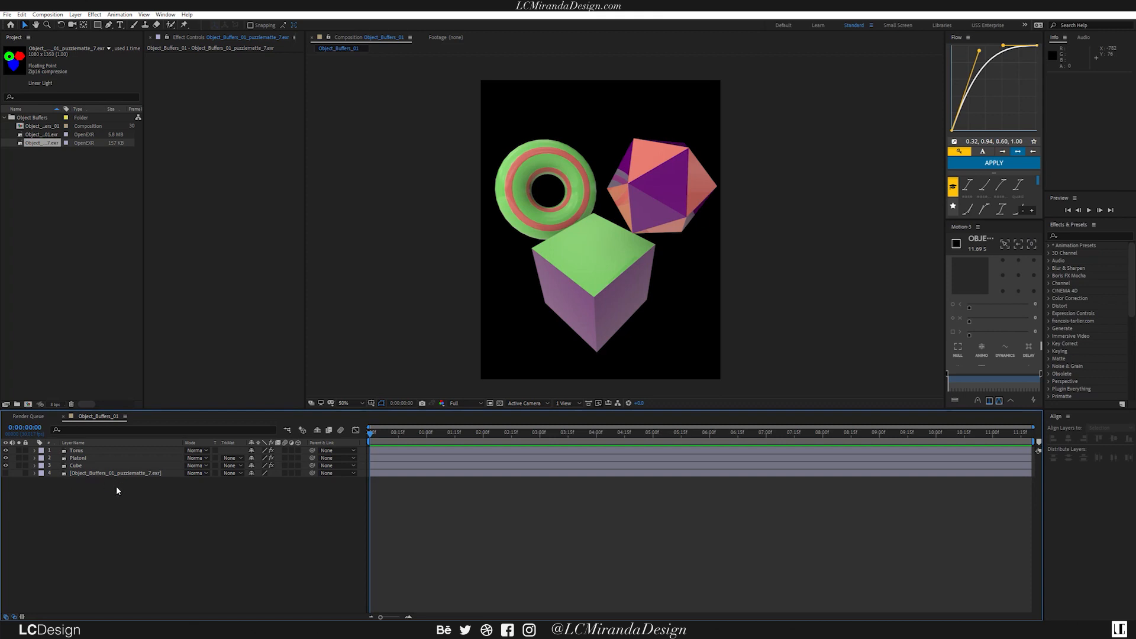
mouse_move(114, 491)
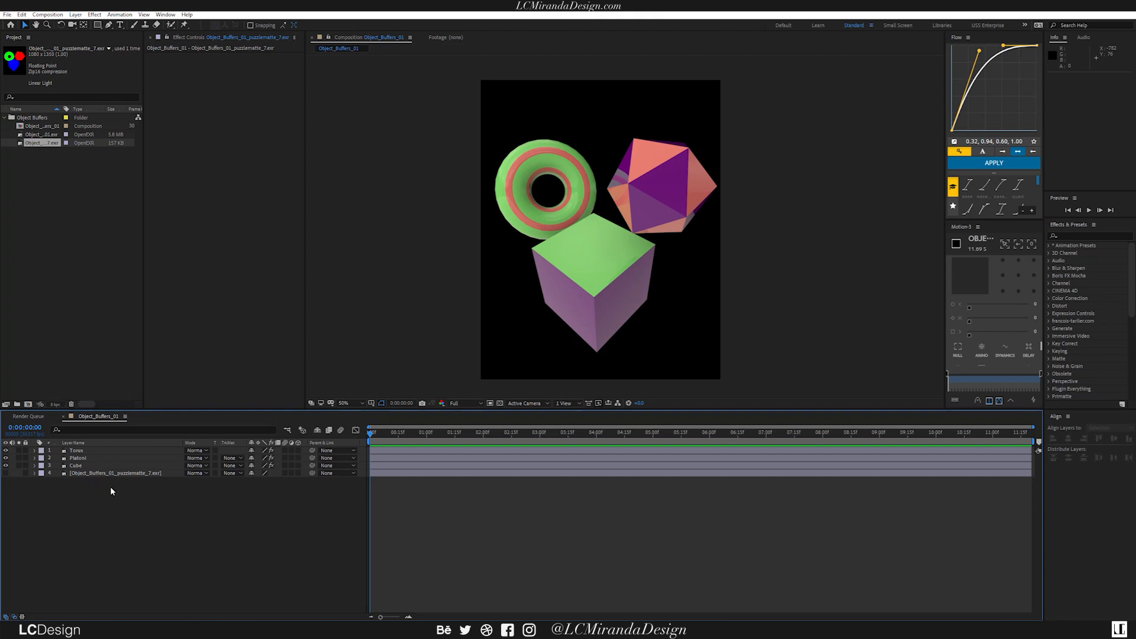